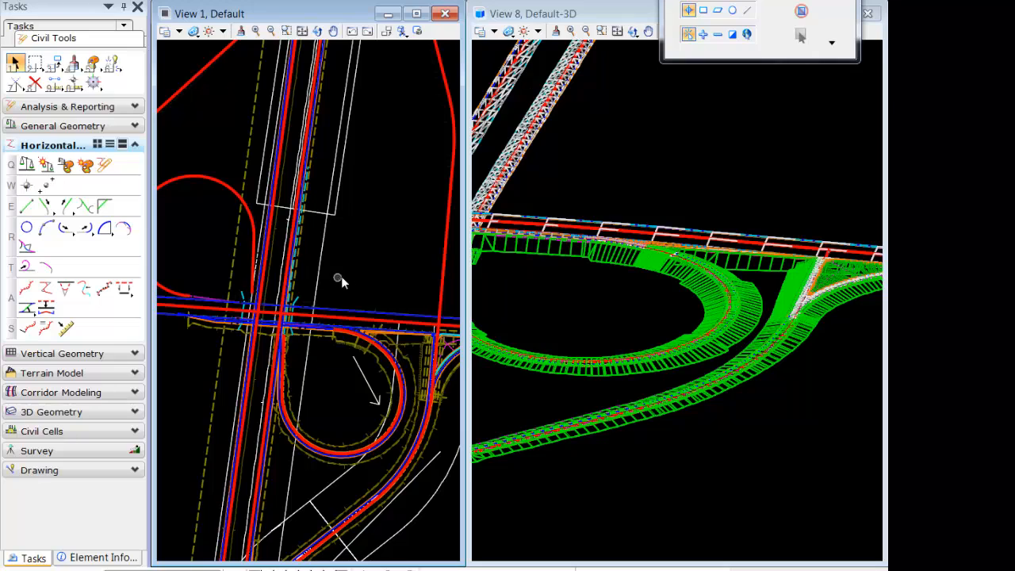
mouse_move(349, 279)
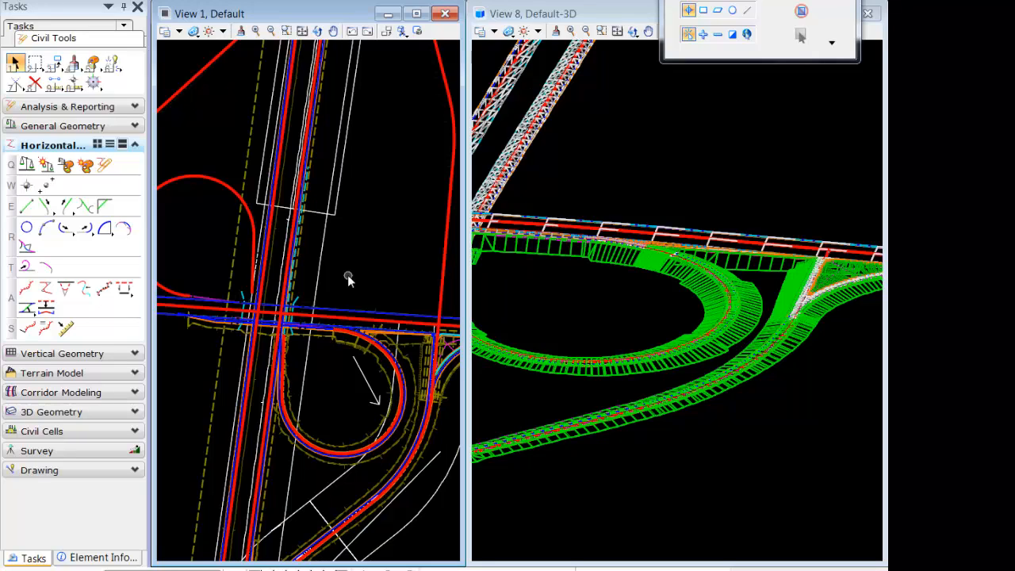
mouse_move(374, 292)
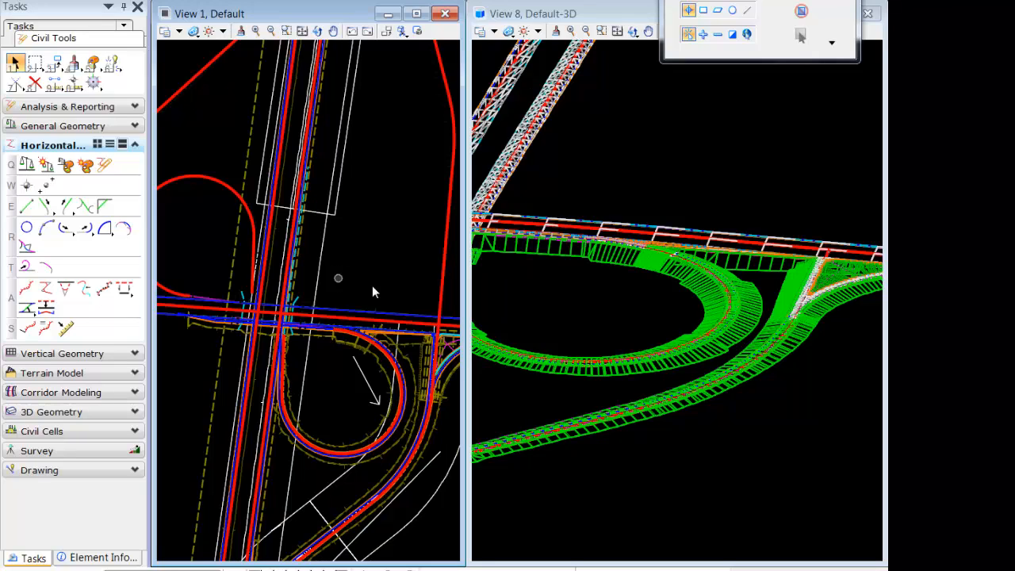
mouse_move(377, 309)
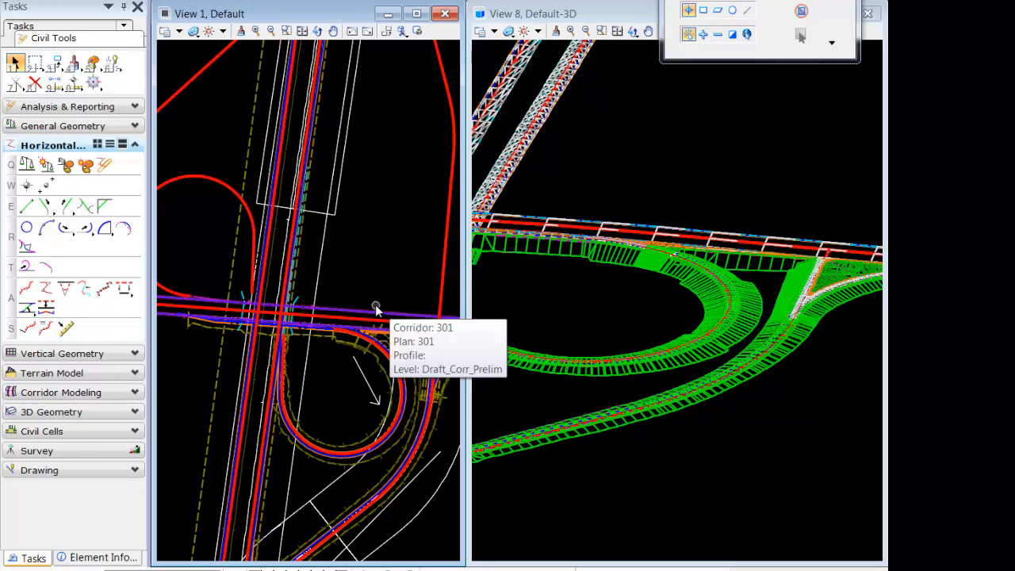
- Select the through-road corridor 301 in the plan view
click(377, 309)
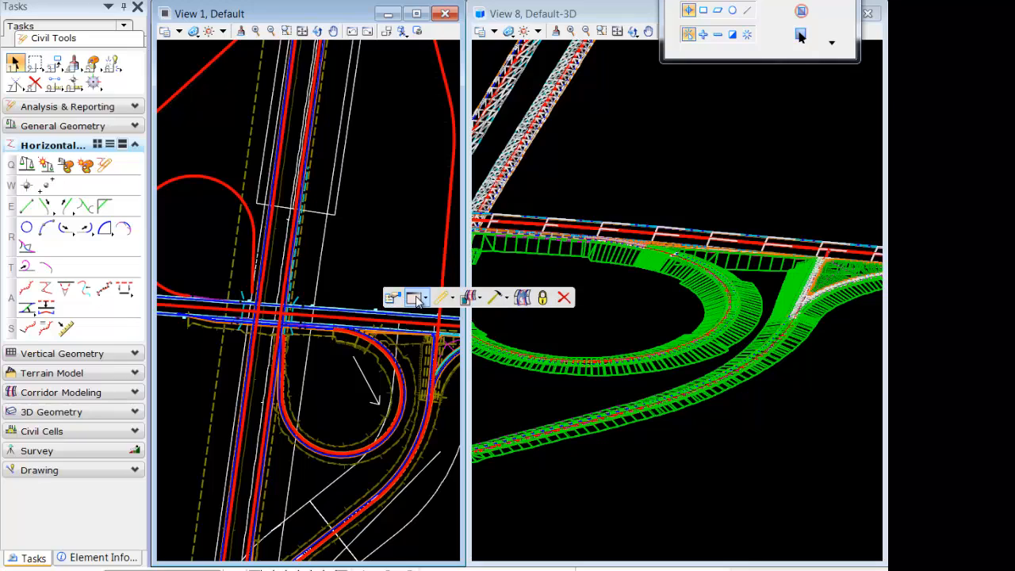
mouse_move(416, 298)
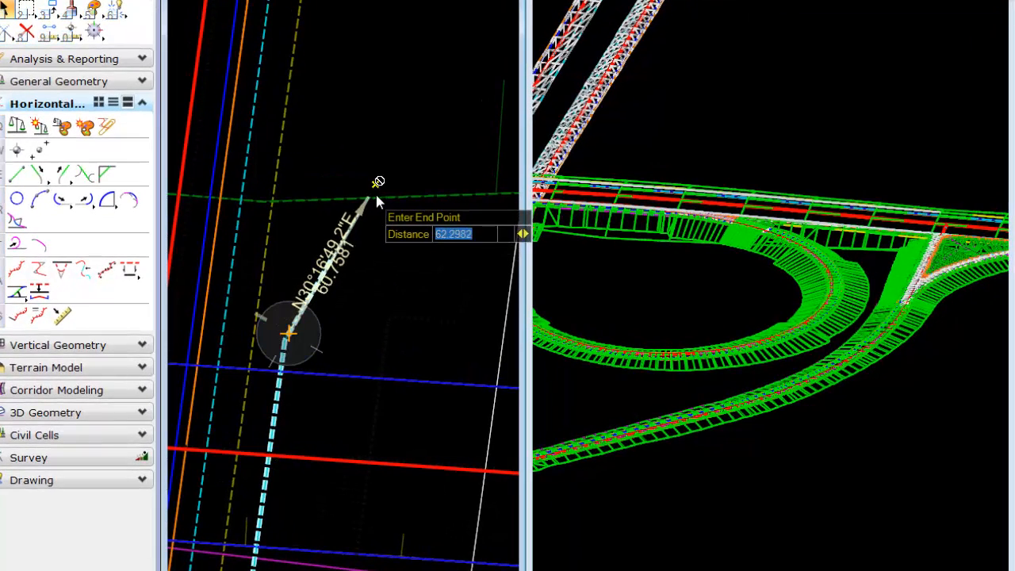
- Set the end point of the skewed abutment line across the corridor
click(368, 197)
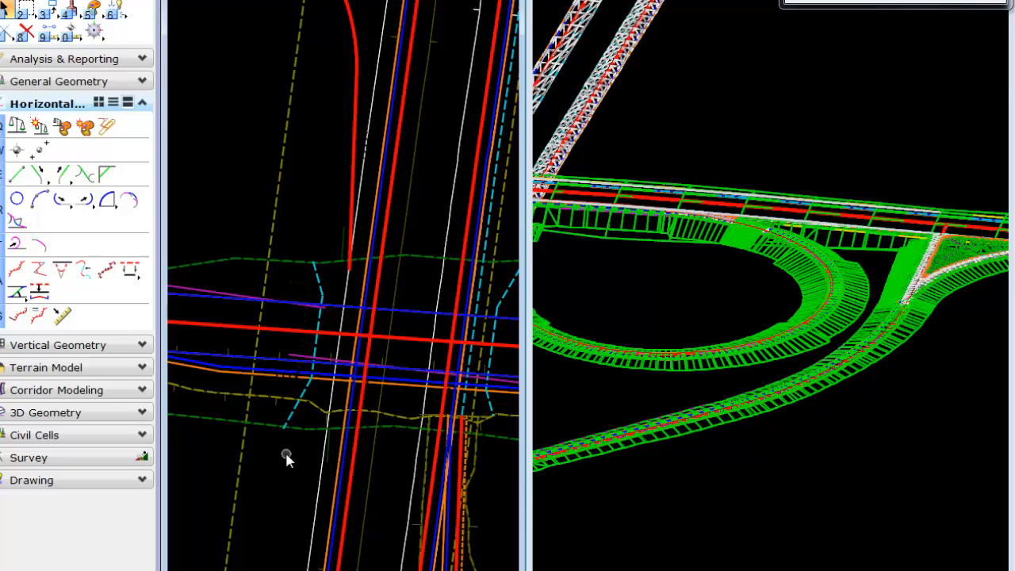
mouse_move(349, 452)
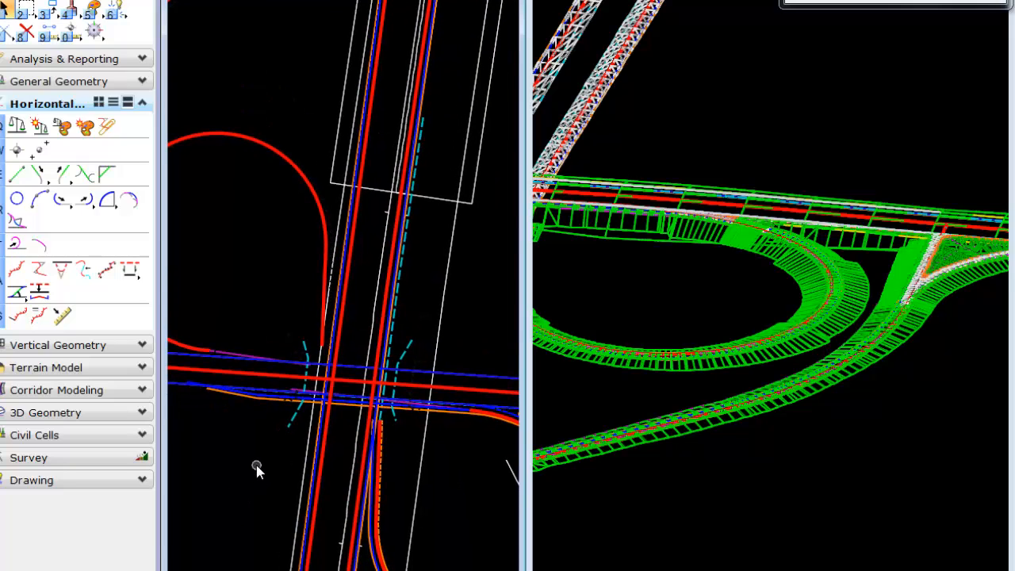
mouse_move(254, 452)
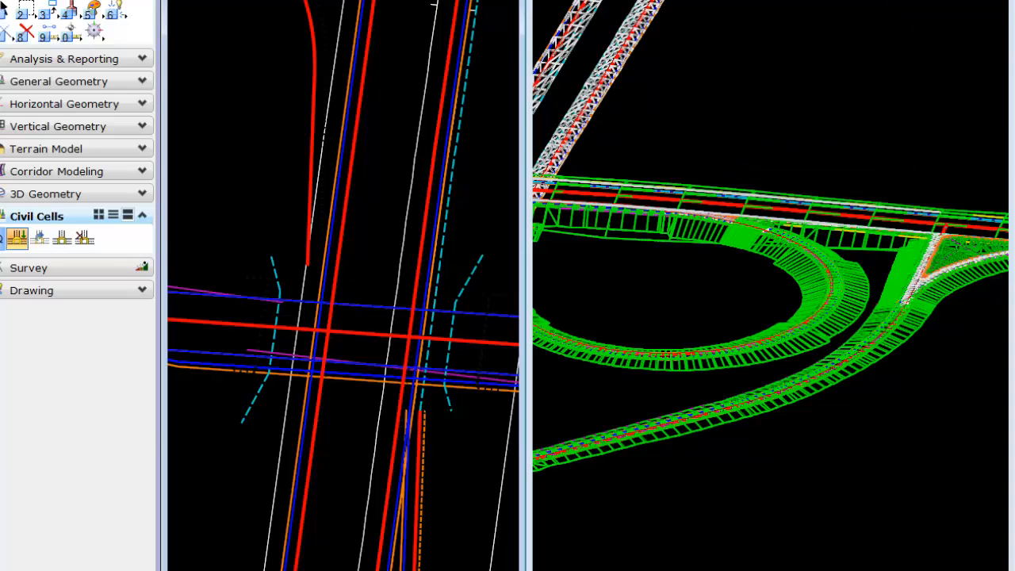
- Start Place Civil Cell with the pseudo bridge cell
click(12, 238)
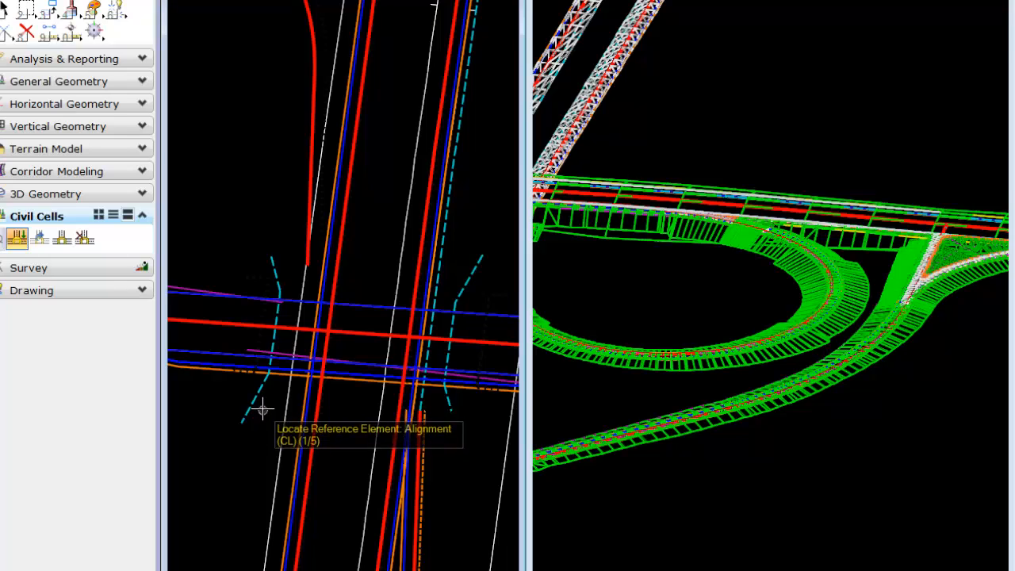
mouse_move(279, 403)
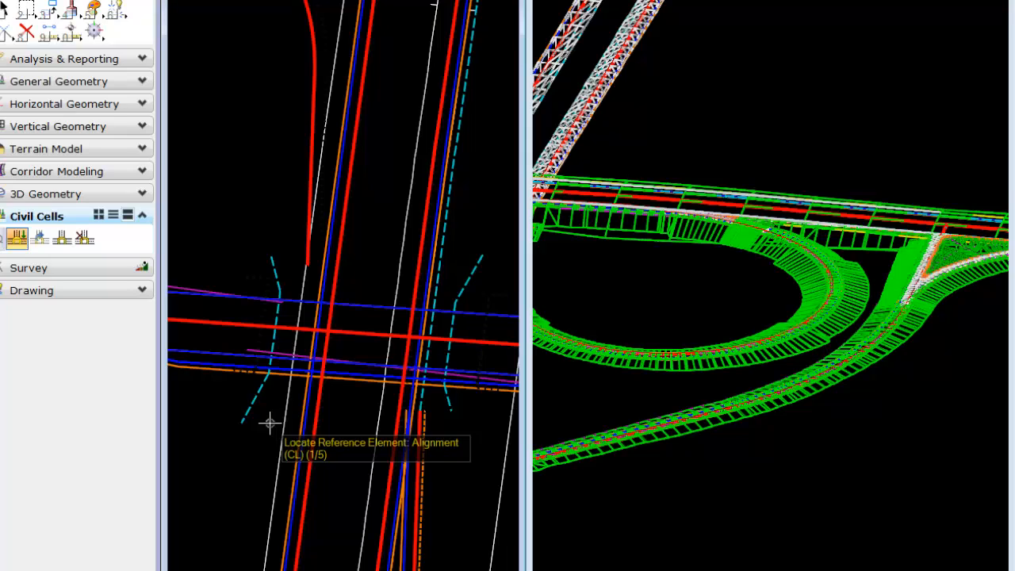
mouse_move(260, 422)
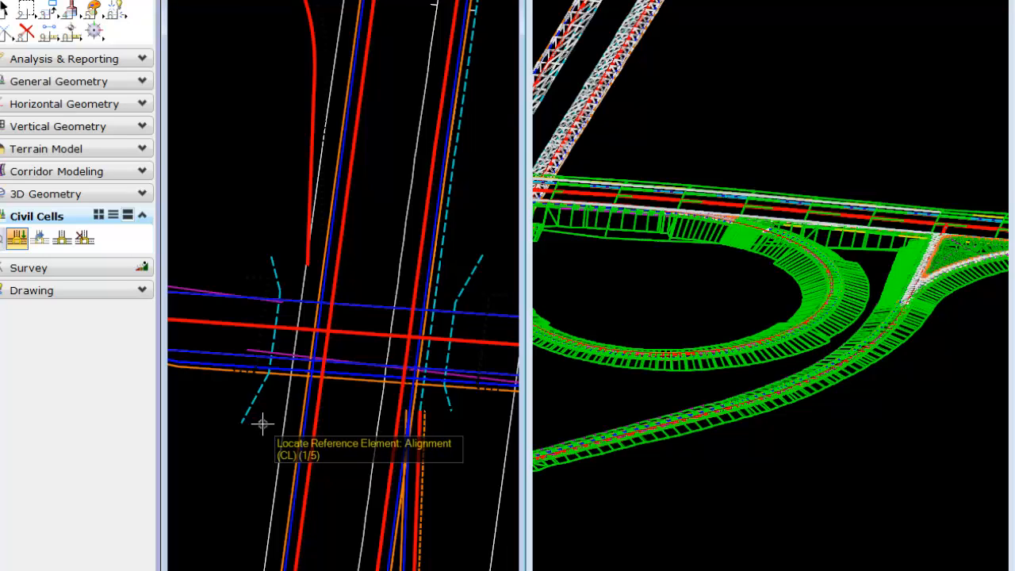
mouse_move(226, 326)
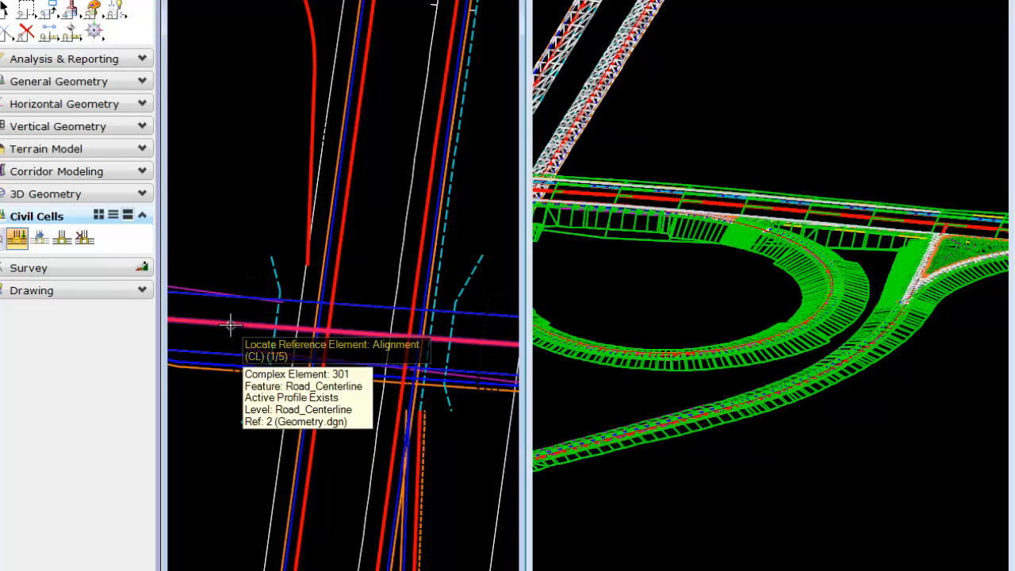
- Pick centerline 301, left edge EP_O_WB and right edge EOP as the bridge cell's references
click(230, 325)
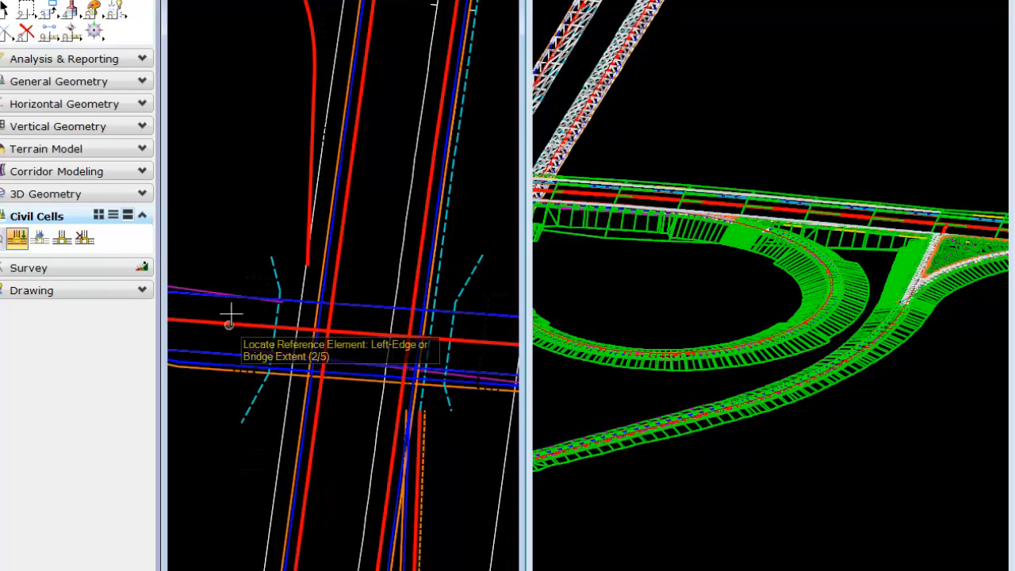
mouse_move(230, 295)
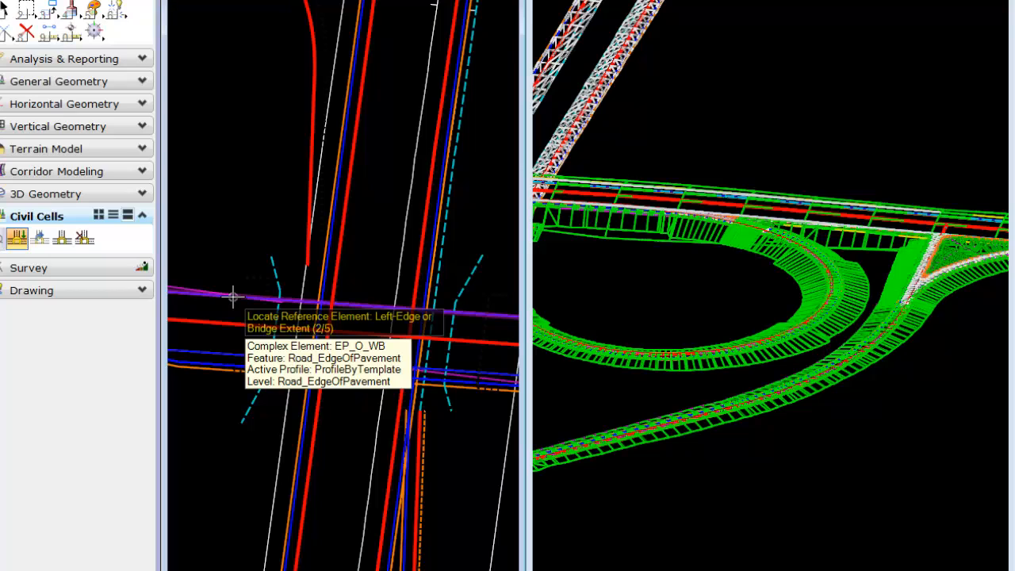
click(235, 297)
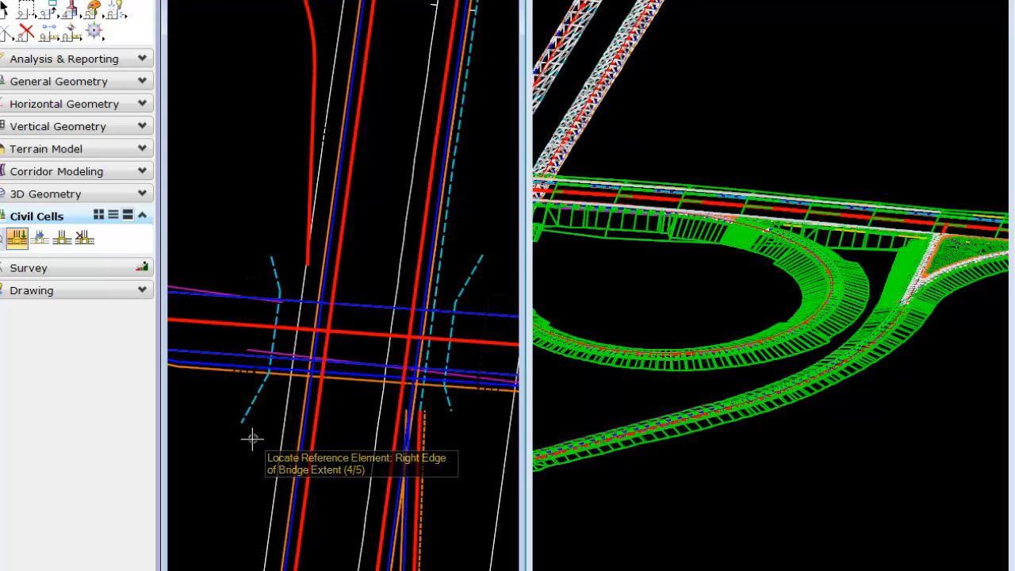
mouse_move(241, 361)
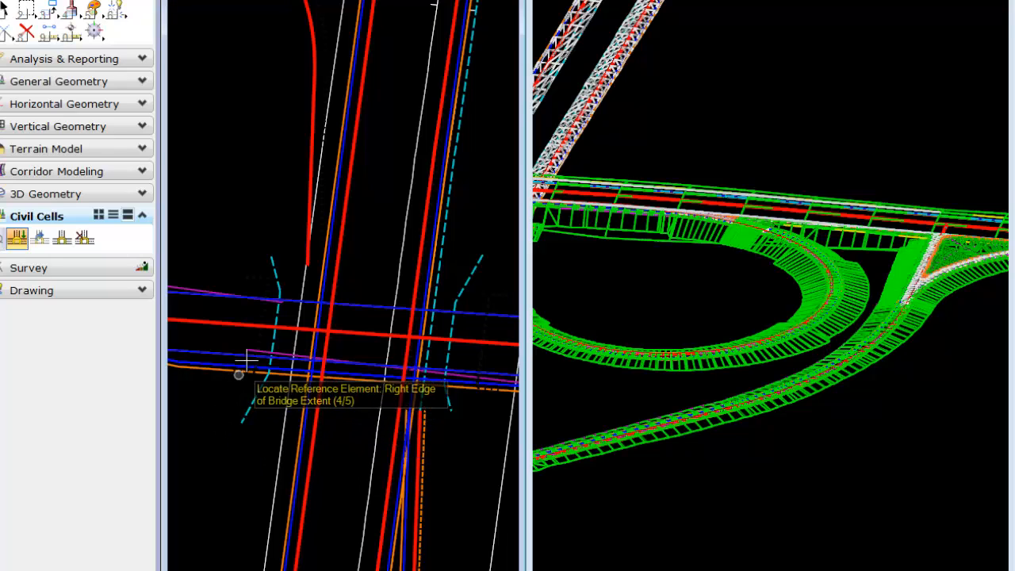
mouse_move(241, 365)
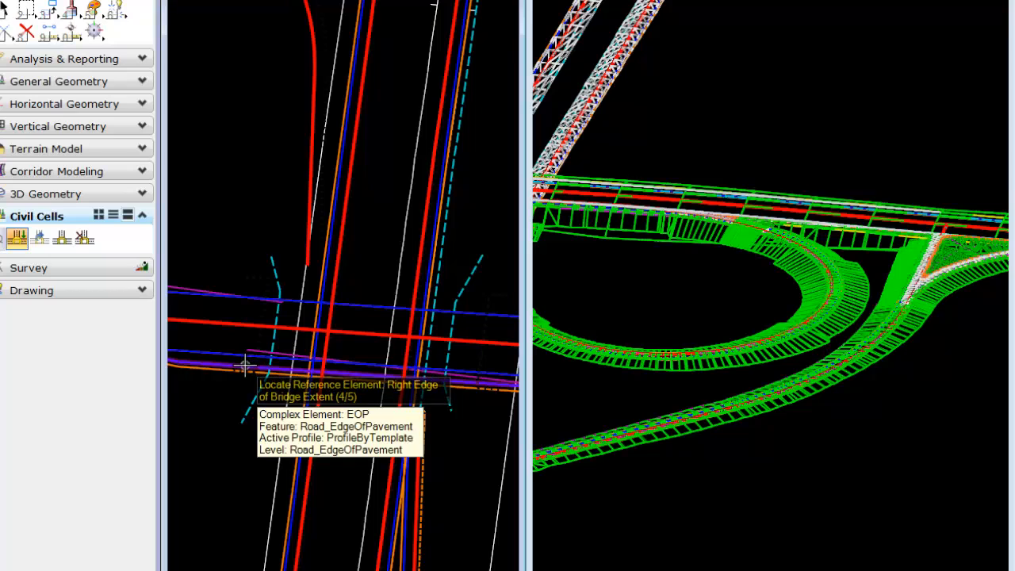
click(245, 365)
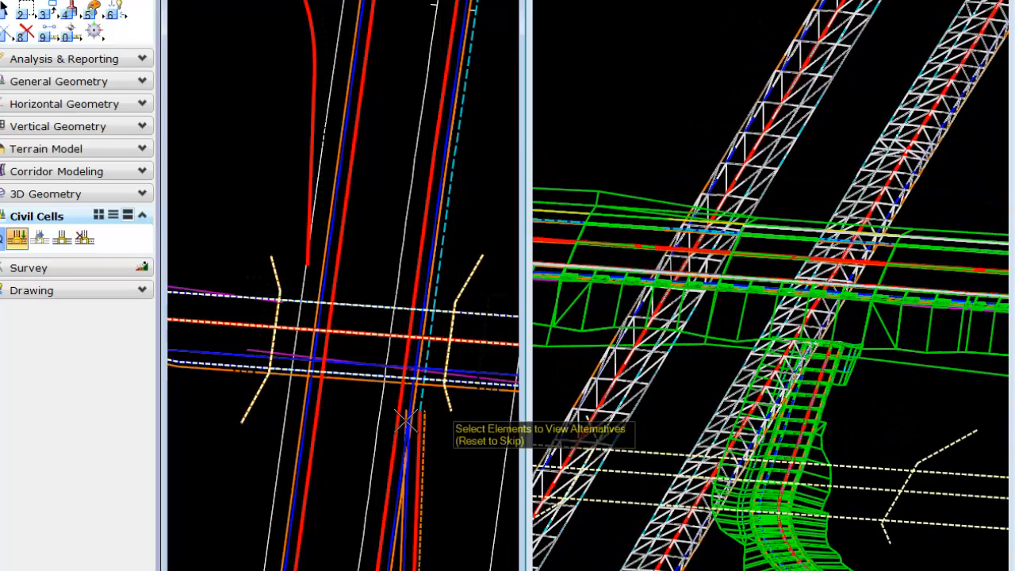
mouse_move(351, 430)
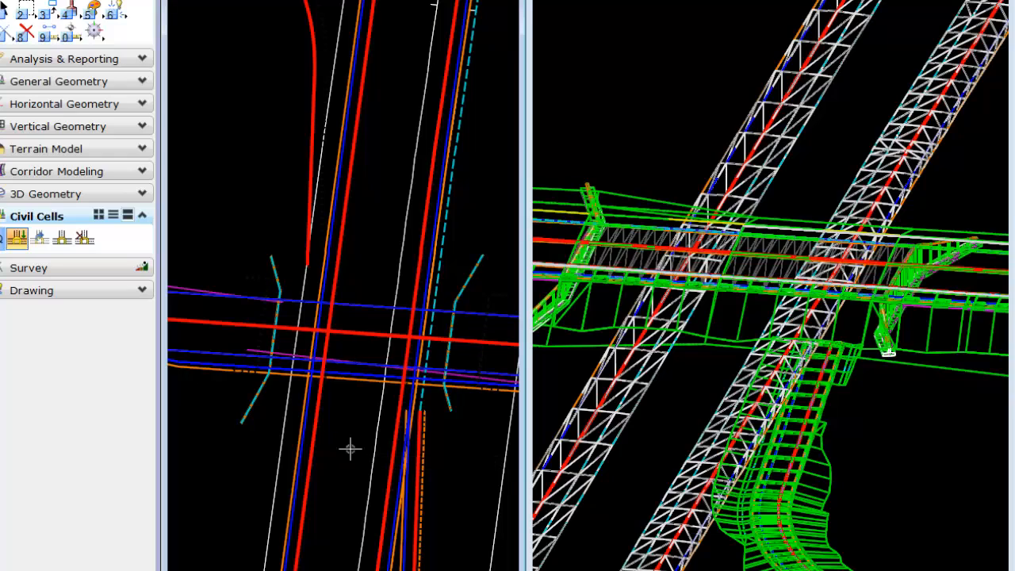
mouse_move(343, 431)
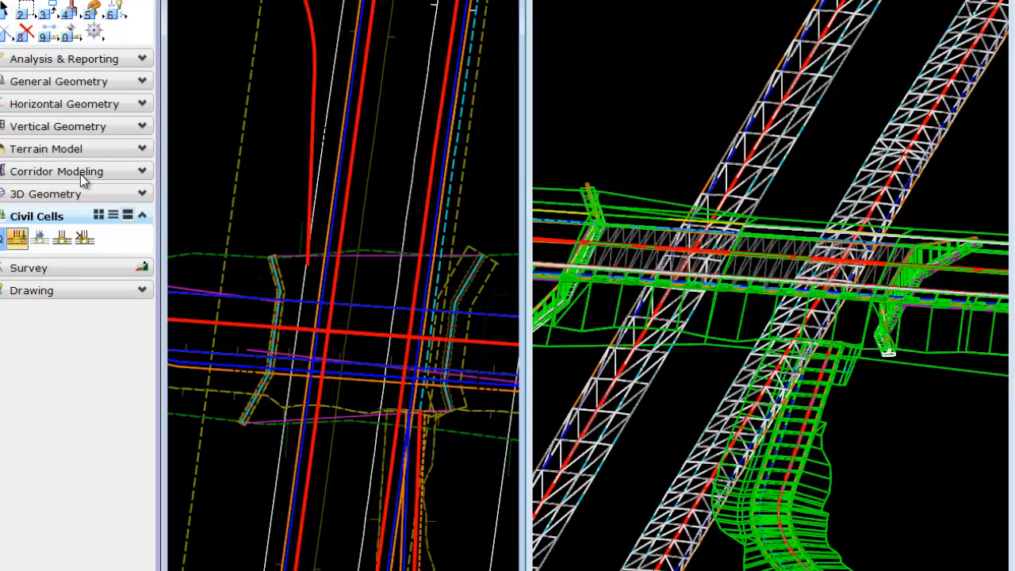
- Start Create Clipping Reference under Corridor Modeling and pick the pseudo bridge cell as reference
click(57, 172)
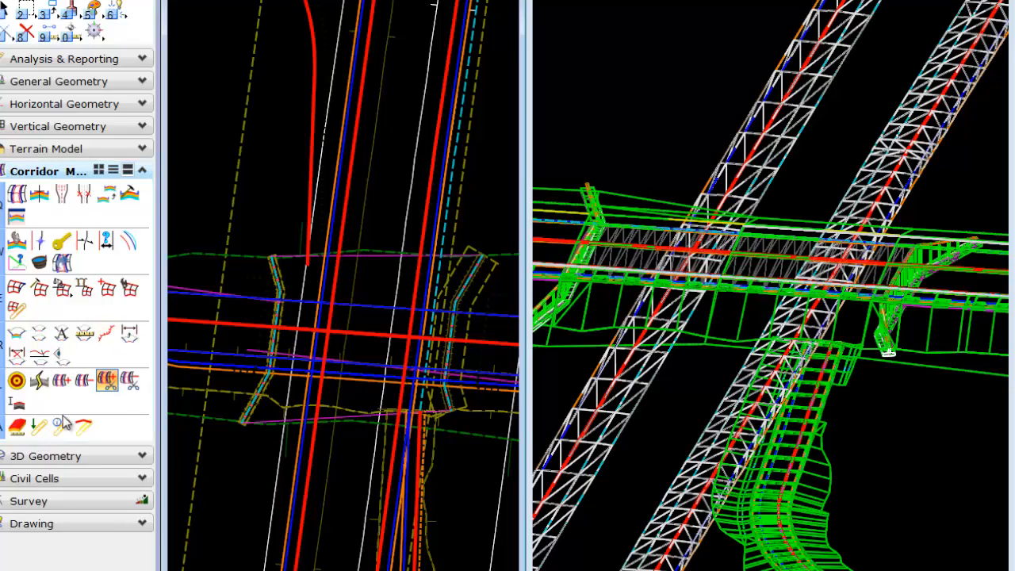
click(60, 425)
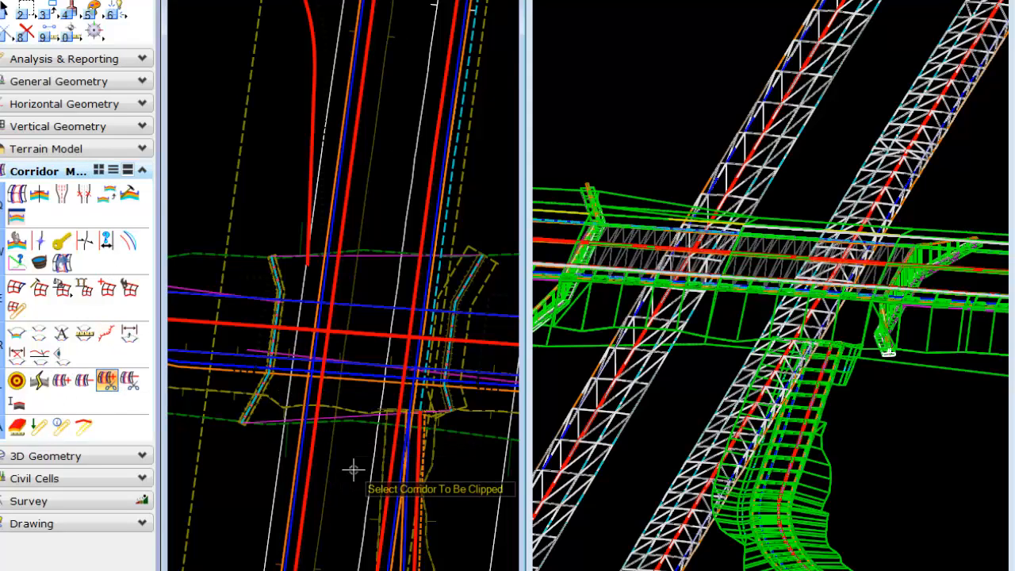
mouse_move(248, 231)
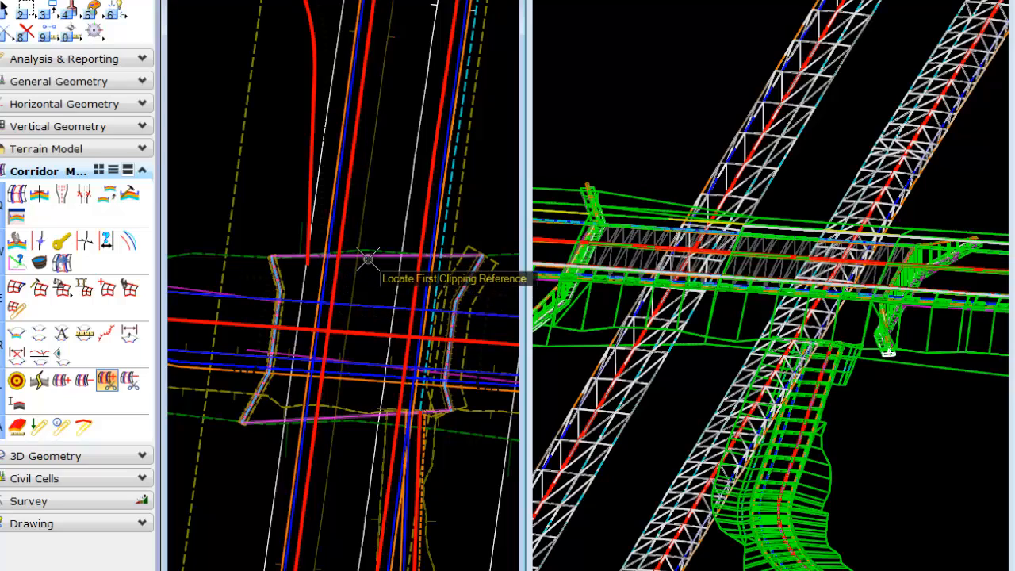
click(369, 257)
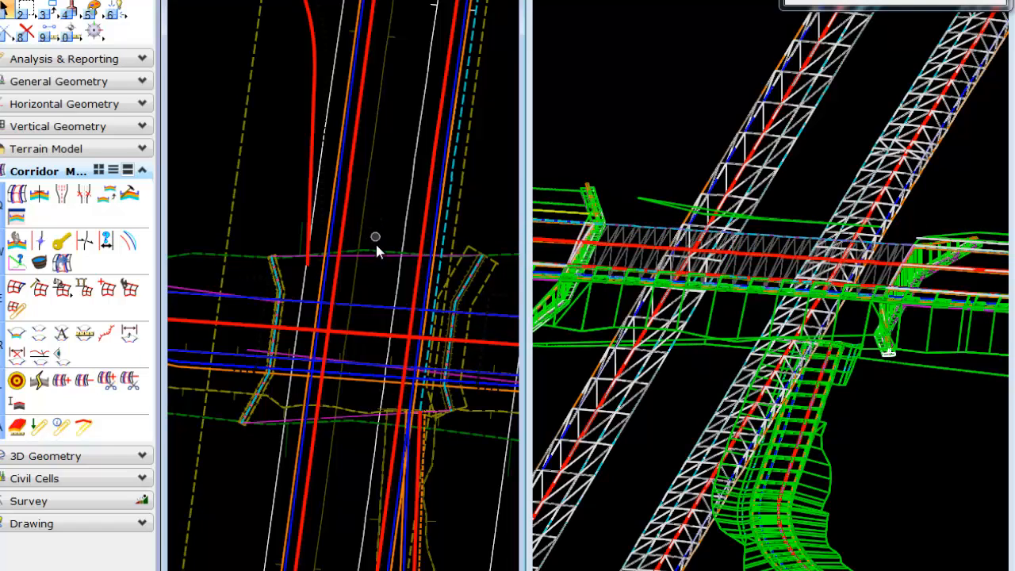
- Accept the clip so the corridor is reprocessed and cut away under the bridge span
click(108, 381)
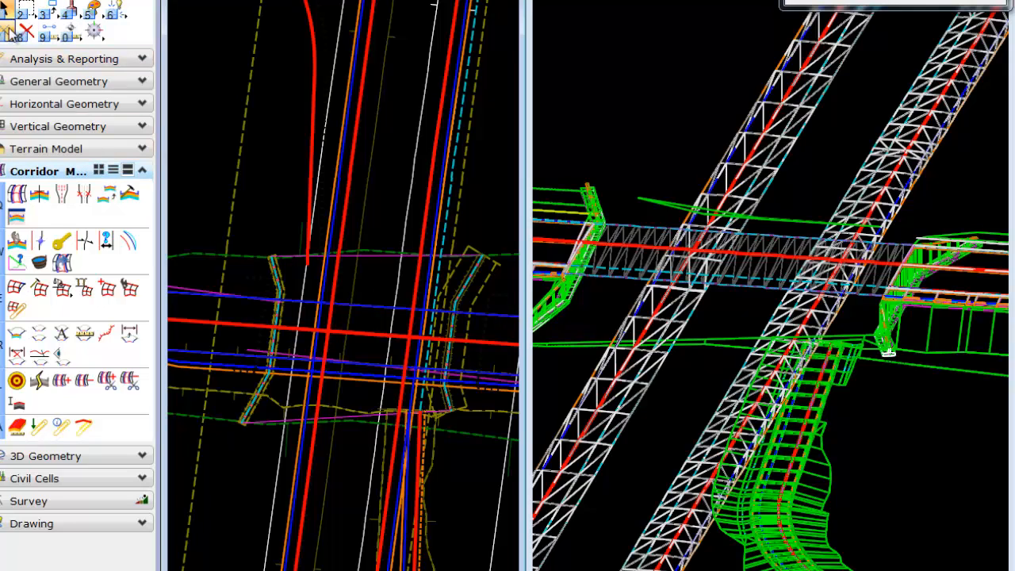
- Trim and extend the corridor ends into abutments with 24.0000 offsets
click(22, 41)
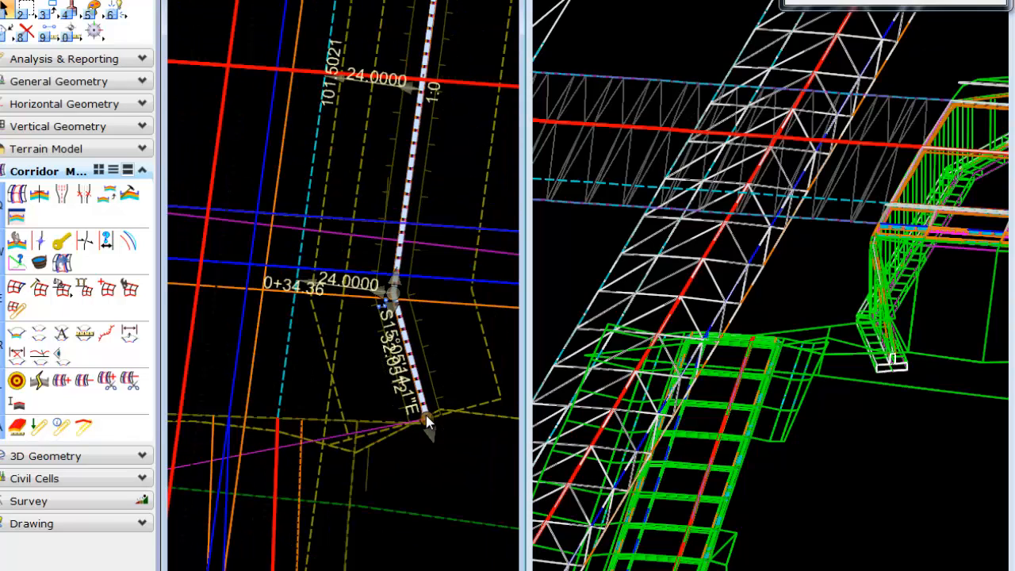
mouse_move(425, 434)
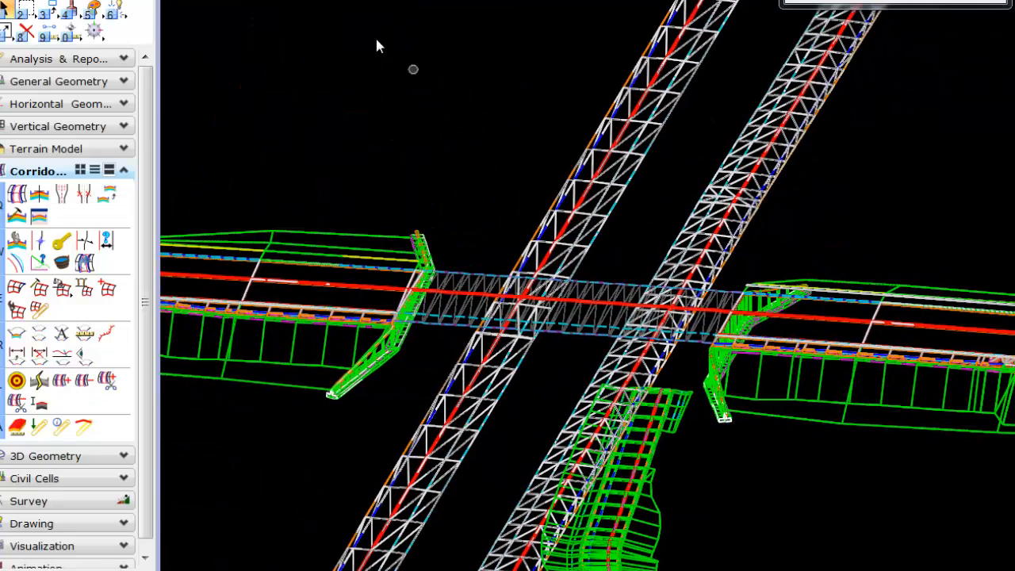
- Orbit the 3D view to a flatter angle around the bridge crossing
click(413, 3)
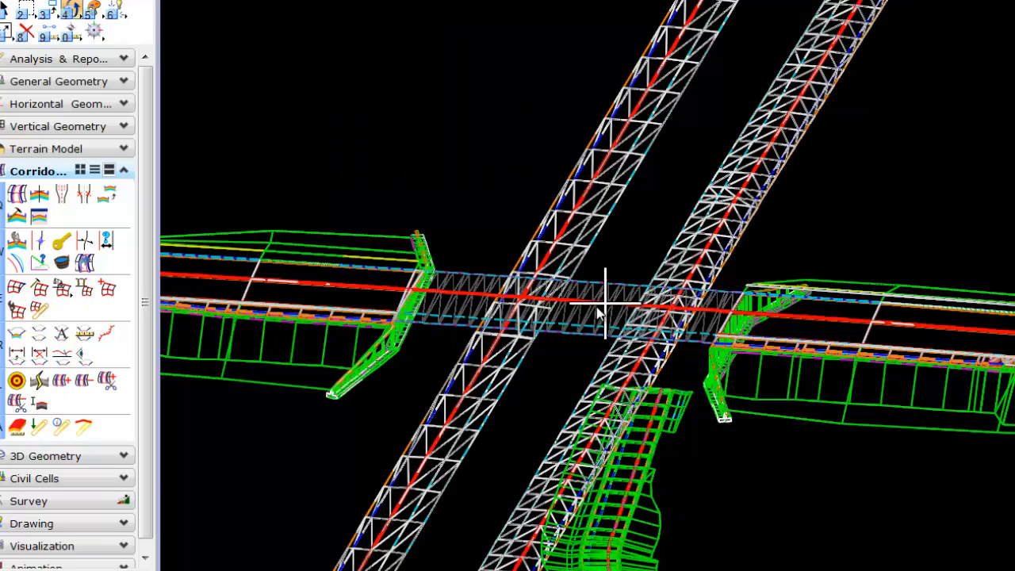
mouse_move(336, 520)
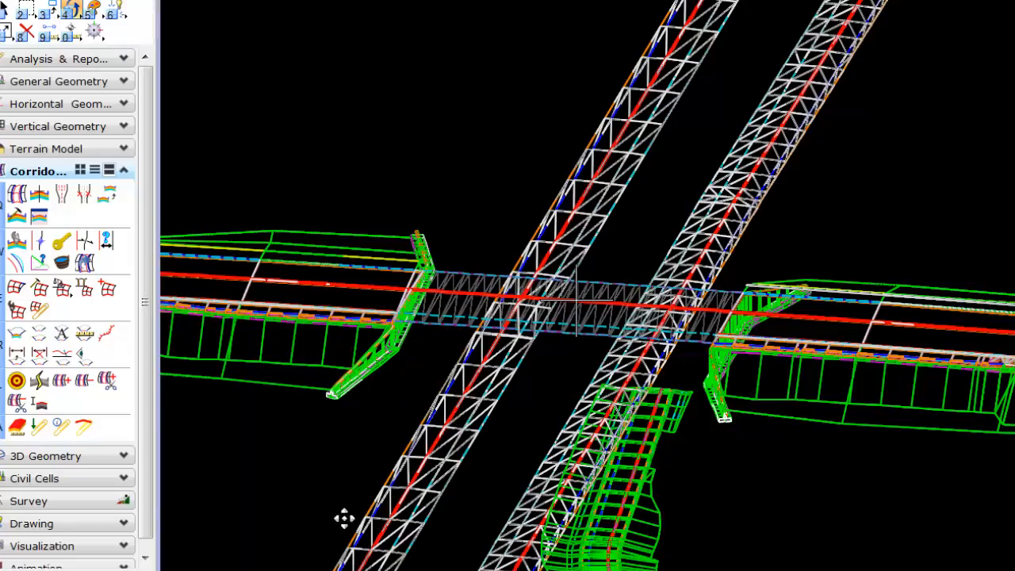
drag(343, 521, 641, 509)
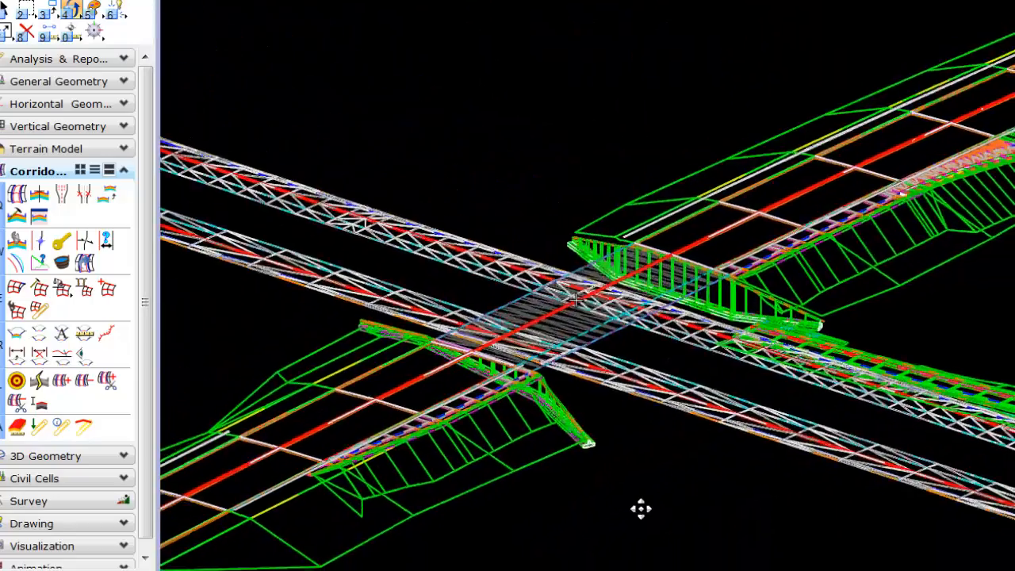
drag(641, 509, 760, 374)
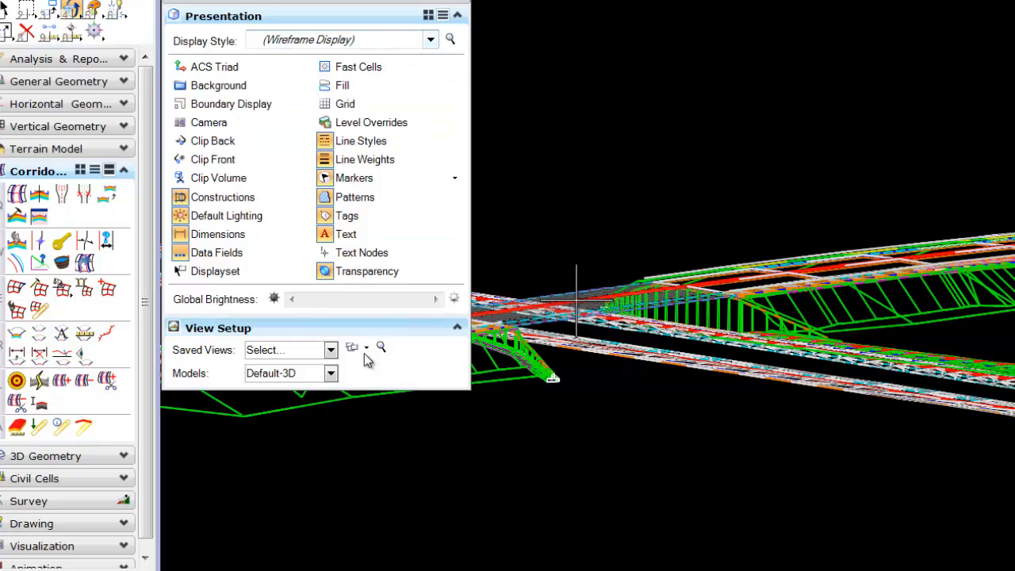
- Set the 3D view's display style to Transparent With Environment
click(430, 40)
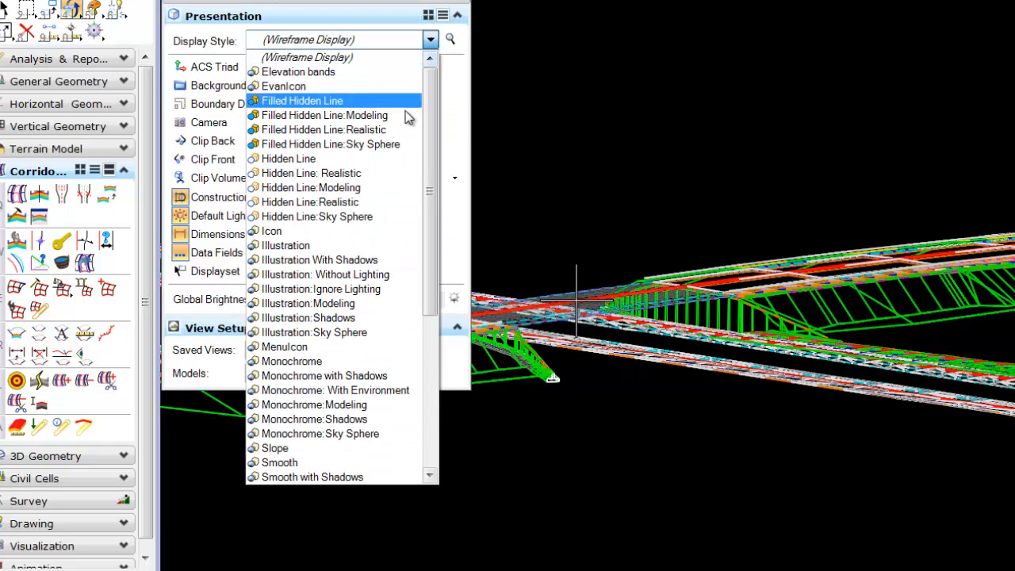
scroll(down, 3)
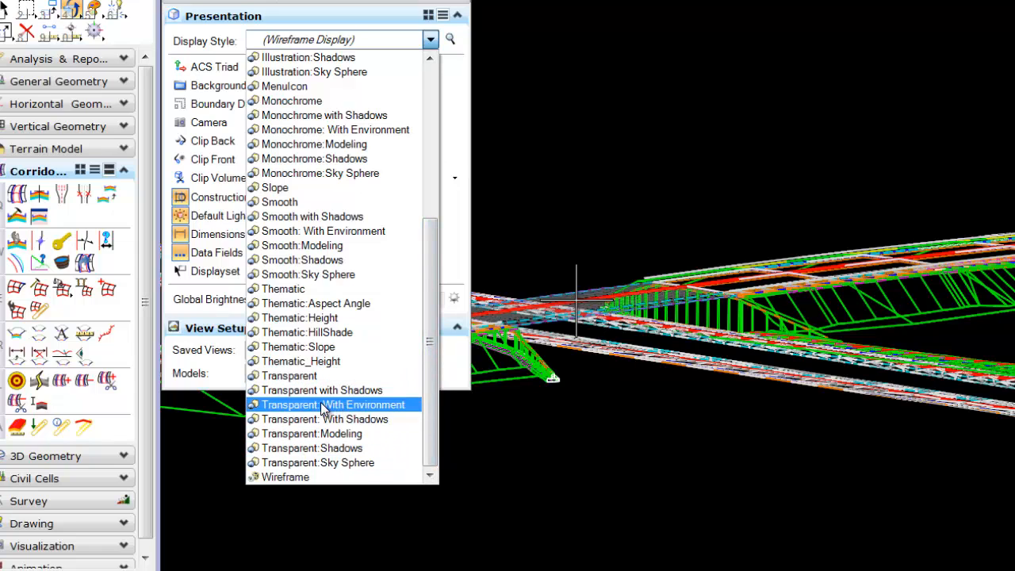
click(322, 391)
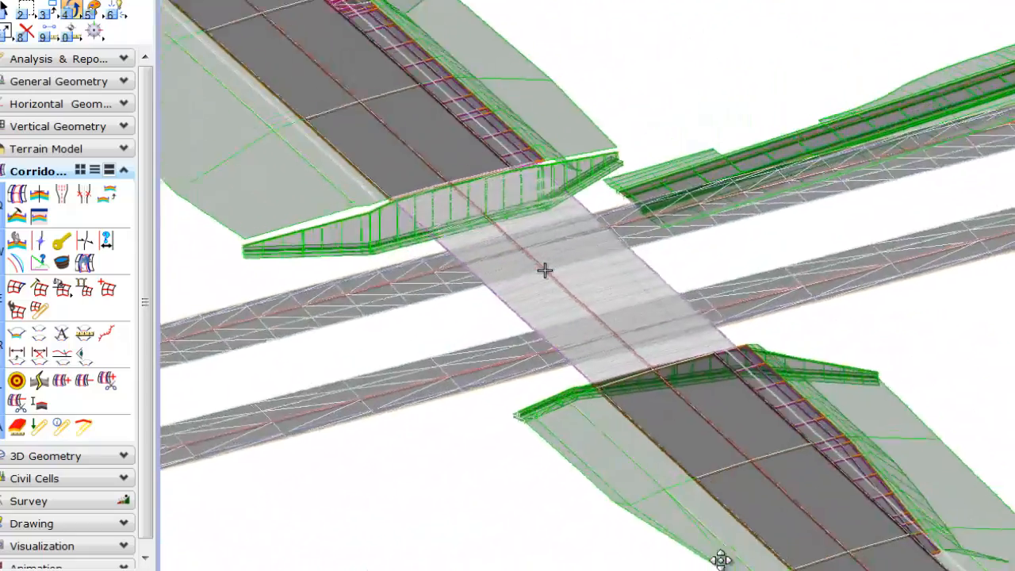
- Orbit the shaded model to another angle before editing the abutment distance
drag(720, 558, 355, 530)
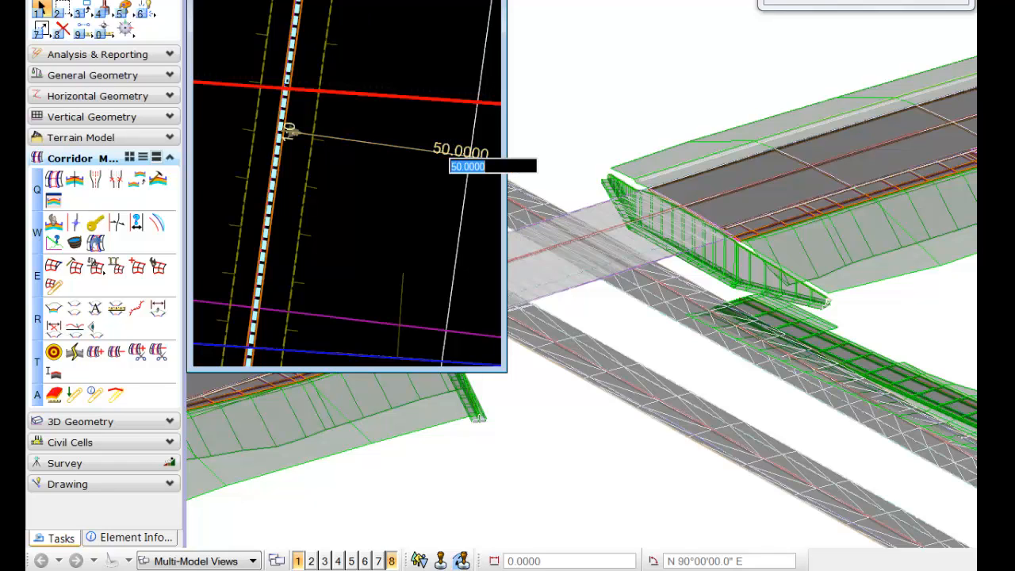
- Enter 45 in the dynamic abutment distance field so the abutment shifts from 50 to 45
text(45)
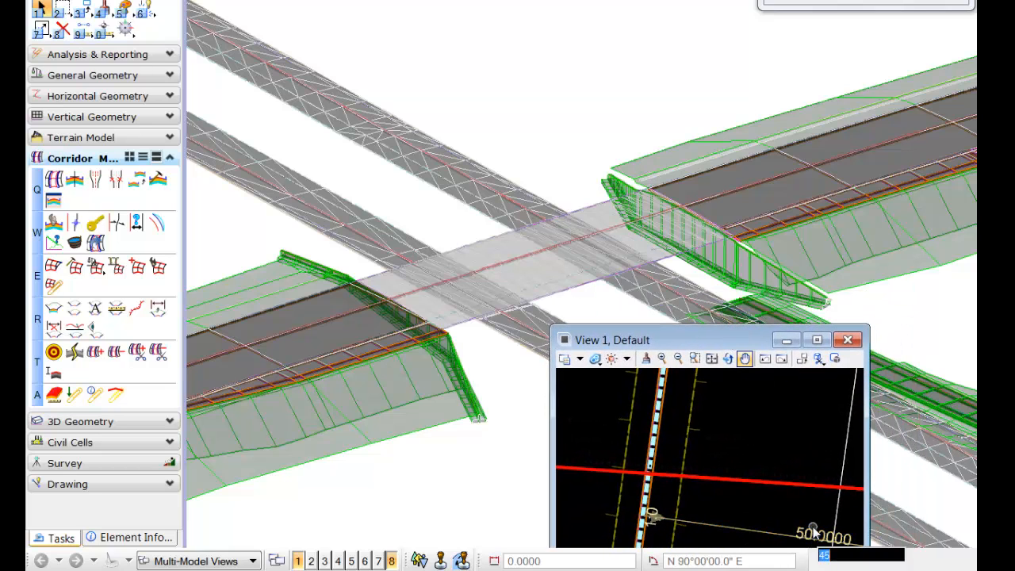
mouse_move(810, 492)
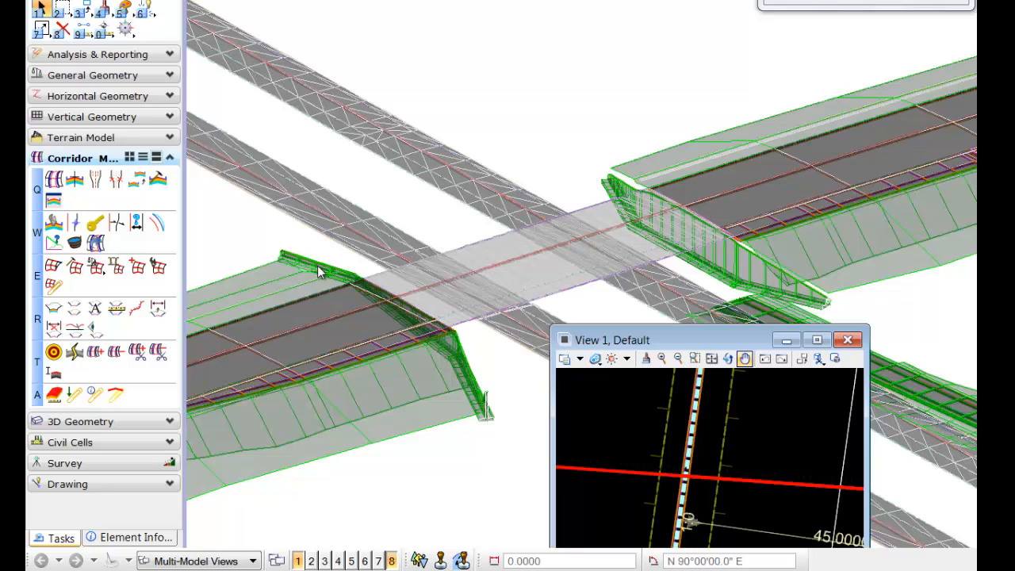
mouse_move(486, 437)
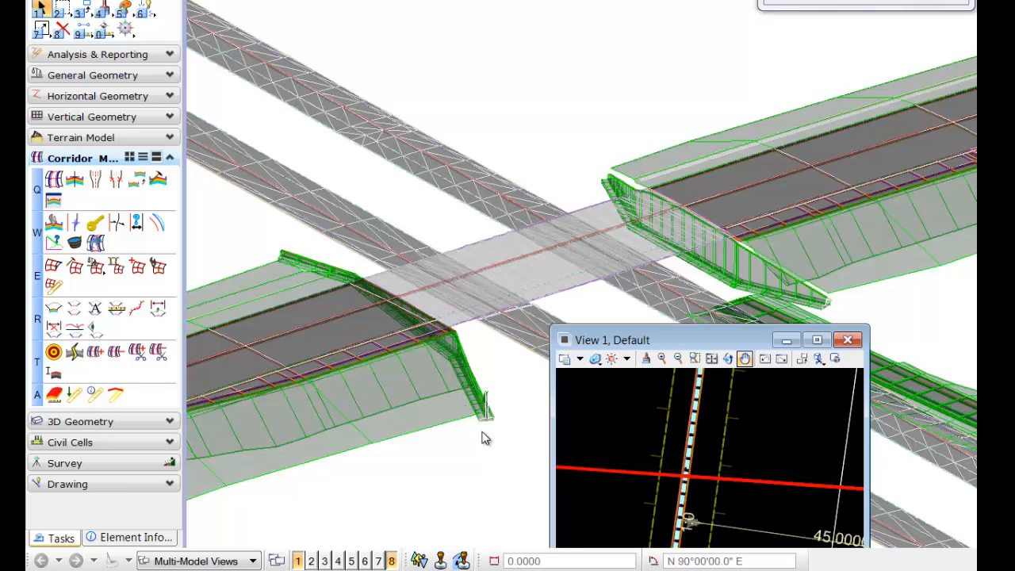